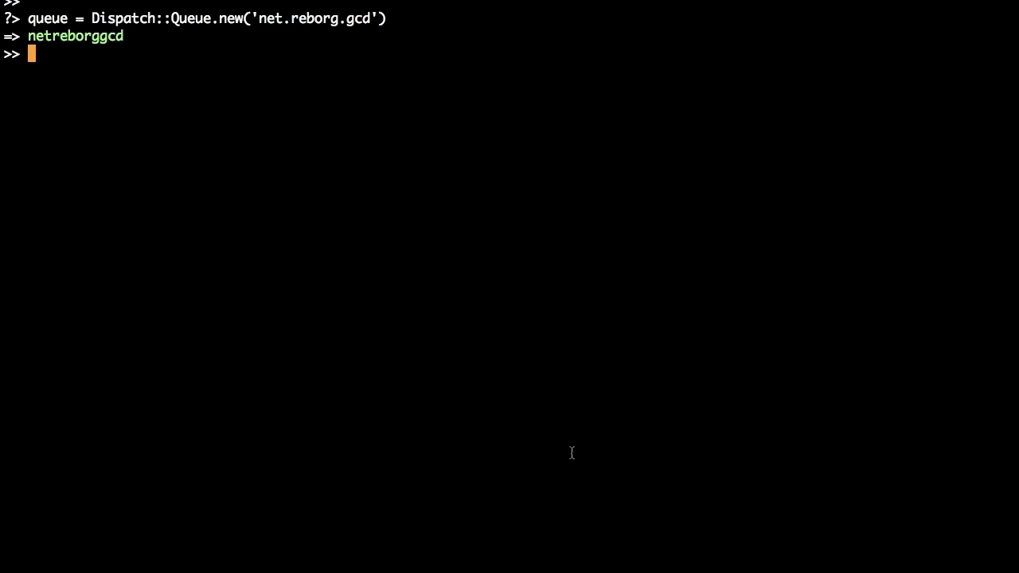
- Run the heavy sleep-3 job on the queue synchronously, then dispatch it again asynchronously
type("queue.sync {puts \"some heavy job started\"; sleep 3; puts \"done\"}")
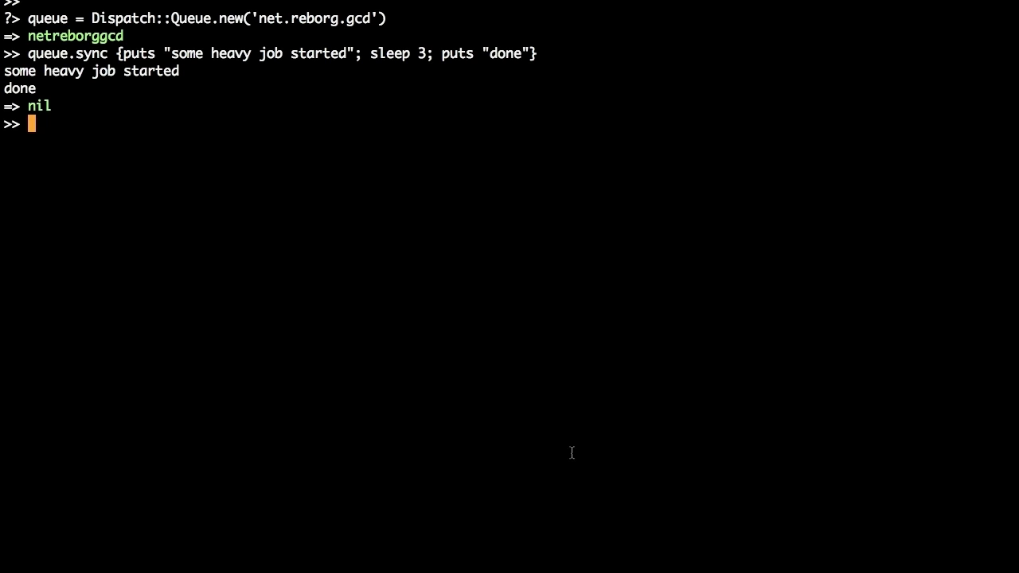
type("queue.async {puts \"some heavy job started\"; sleep 3; puts \"done\"}")
type("group = Dispatch::Group.new")
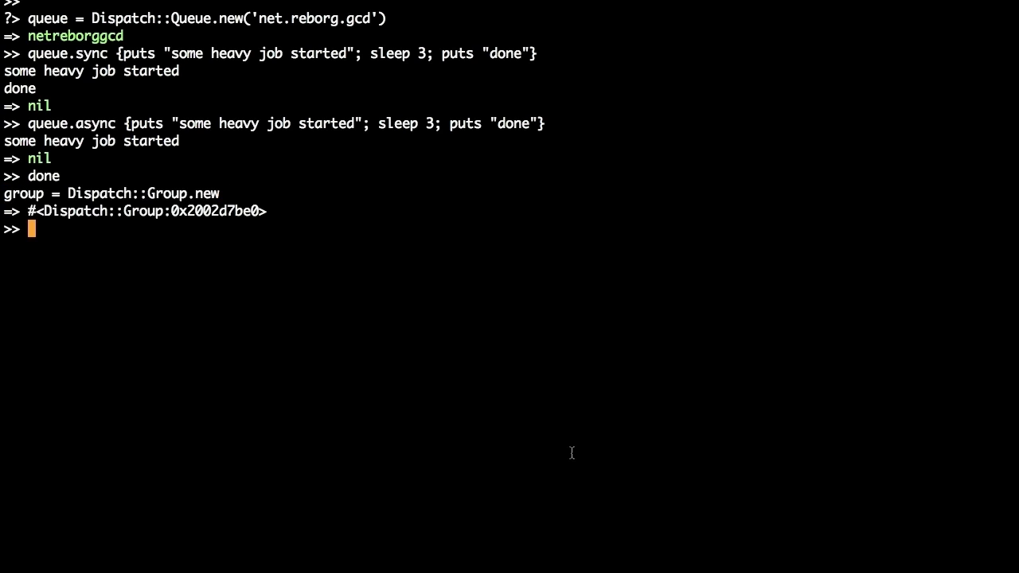
- Enter queue.async(group) with a 'job start' sleep-3 job at the prompt
type("queue.async(group) {puts \"job start\"; sleep 3; puts \"done\"}")
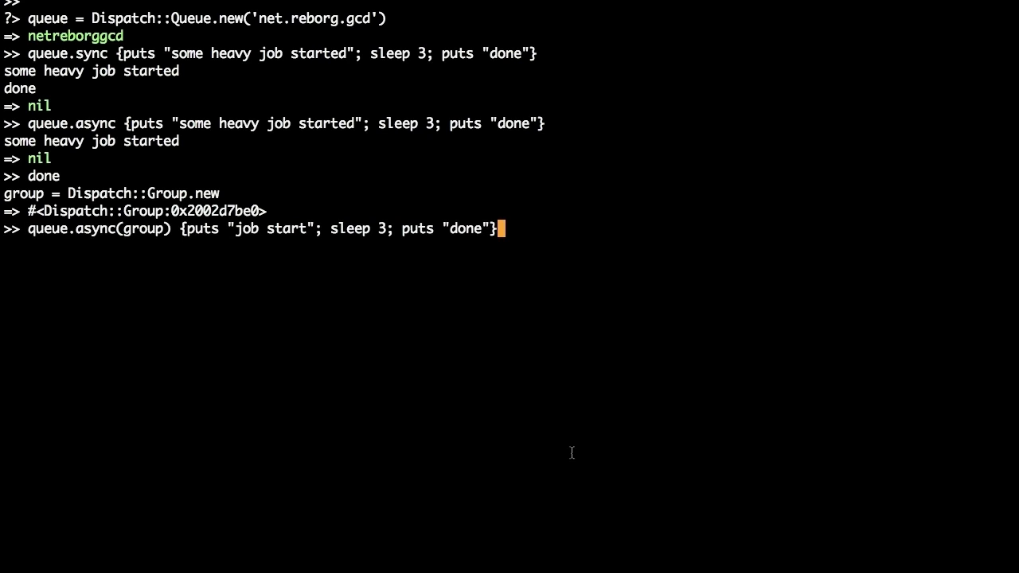
- Run the 'job start' and ten-second 'a longer task' jobs in the group, then group.wait
key("Return")
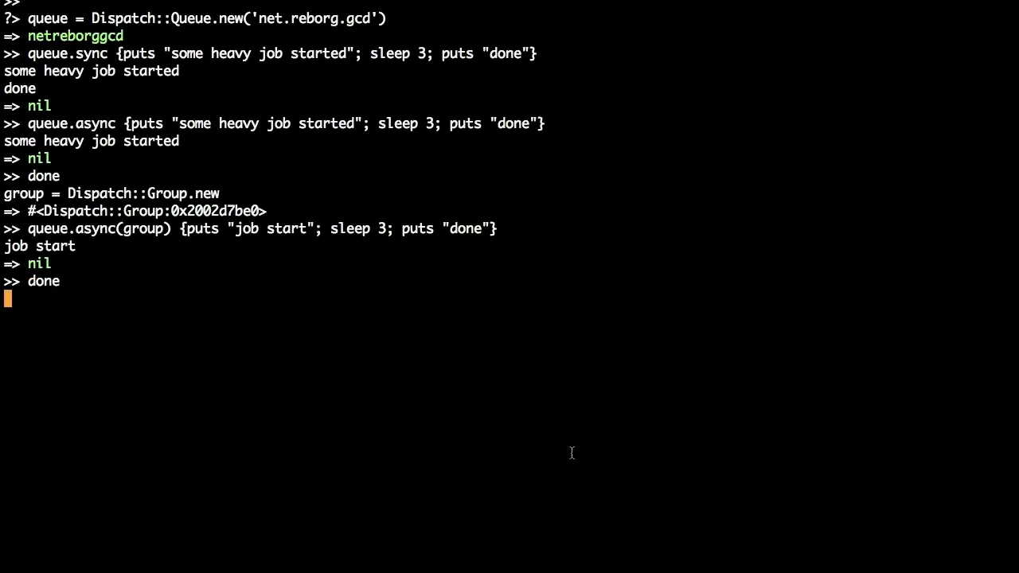
type("queue.async(group) {puts \"a longer task\"; sleep 10; puts \"done\"}")
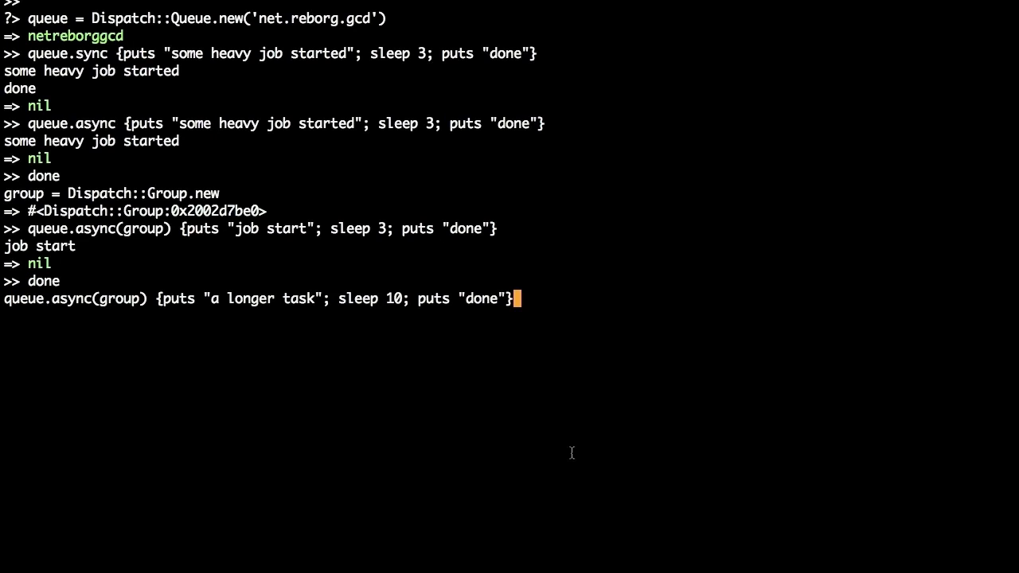
key("enter")
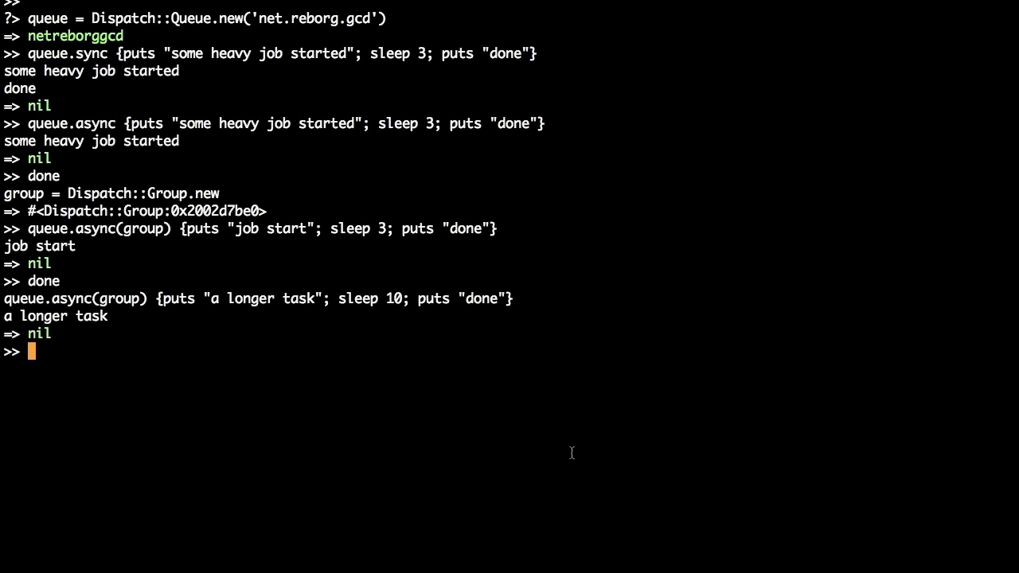
type("group.wait")
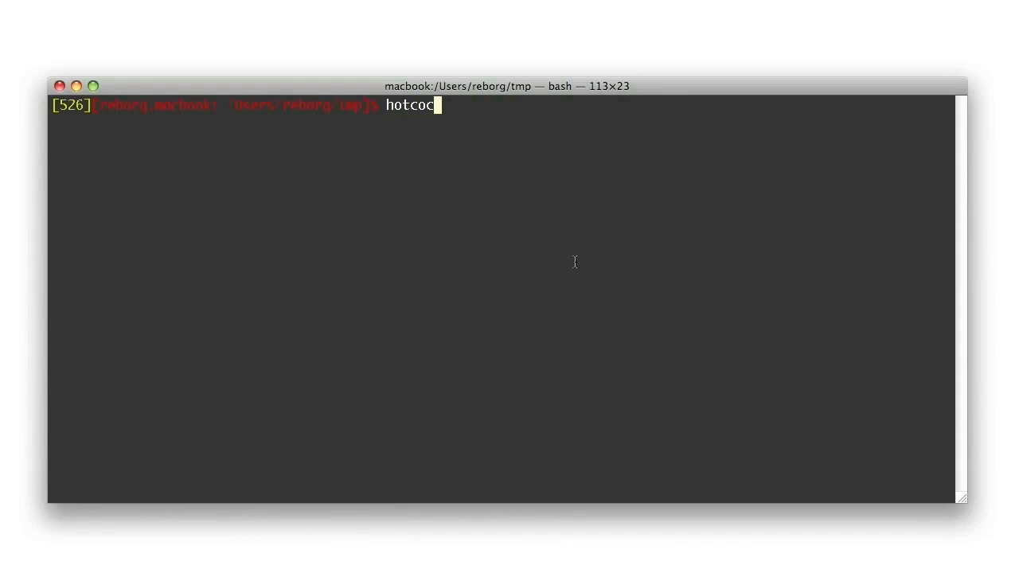
- Generate the HotCocoa 'shortify' project and change into the shortify/ folder
type("oa shorti")
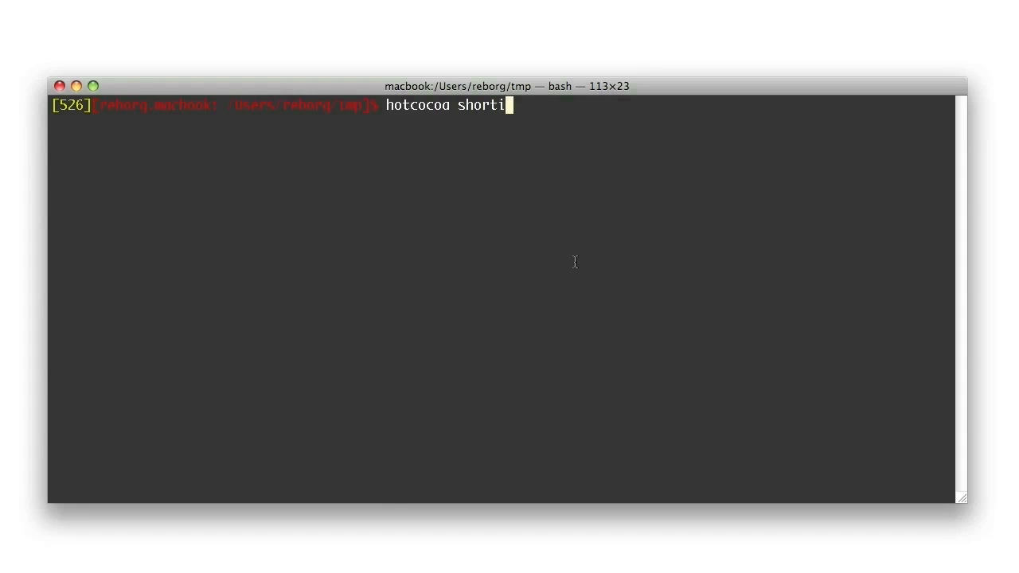
type("fy")
type("cd")
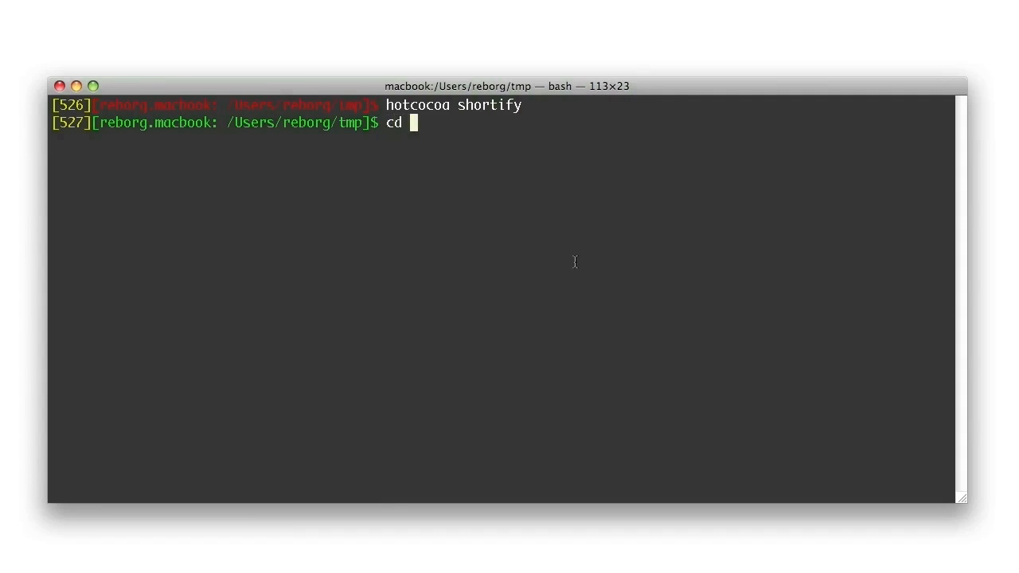
type("shortify/")
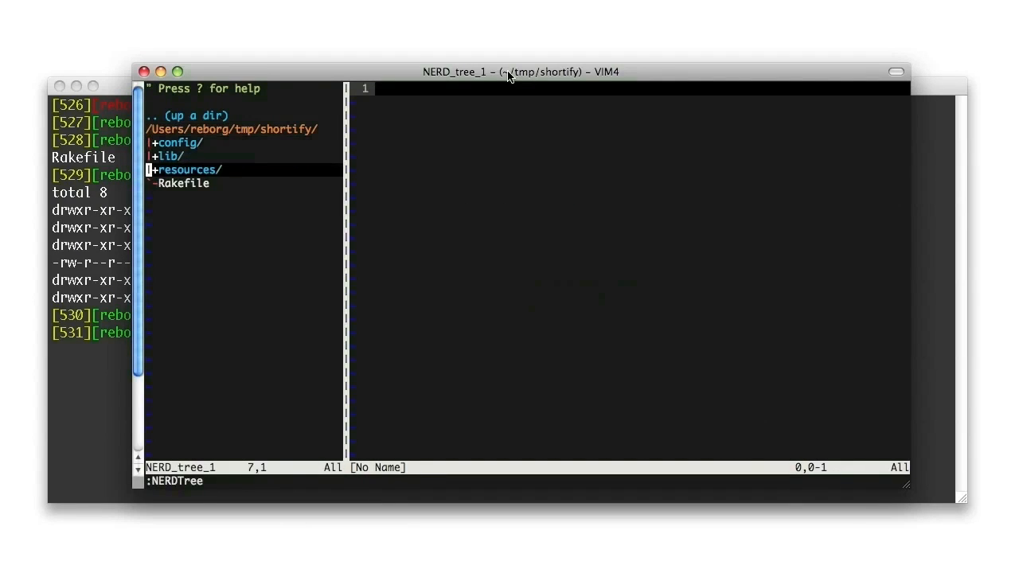
- Expand the project tree in NERDTree to reach lib/application.rb
key("j")
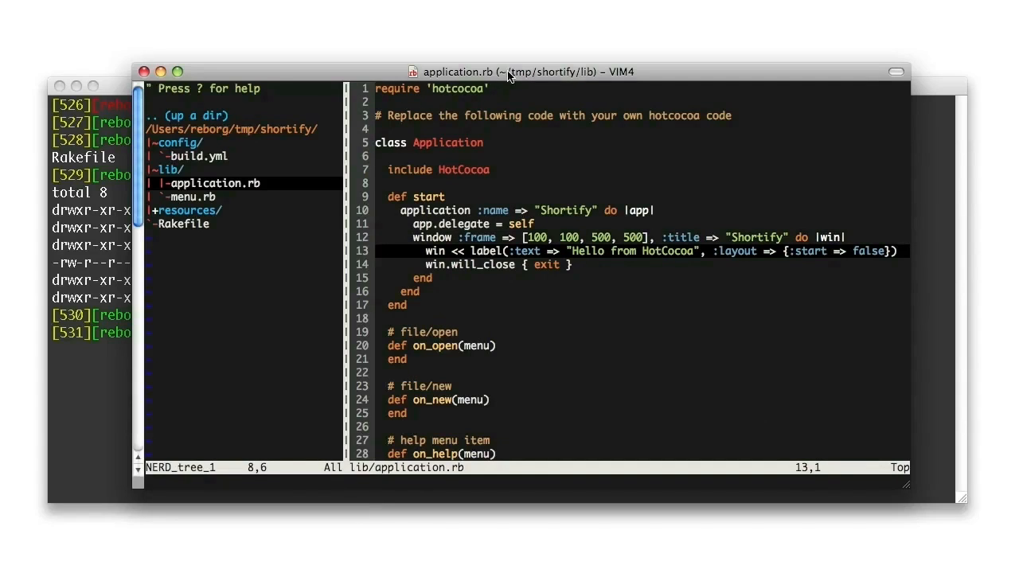
- Show lib/menu.rb and expand resources/ to reveal HotCocoa.icns
left_click(191, 196)
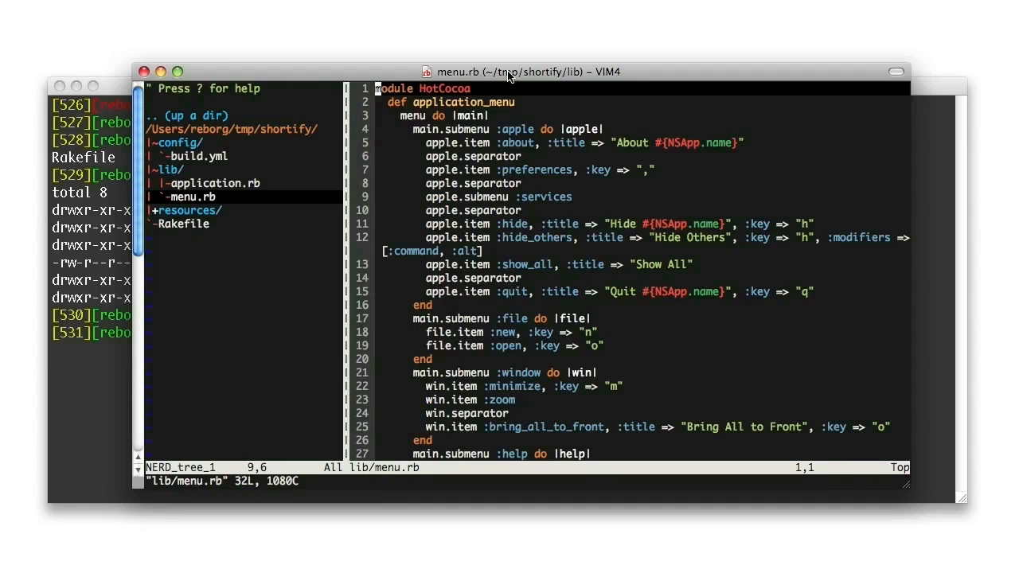
left_click(188, 210)
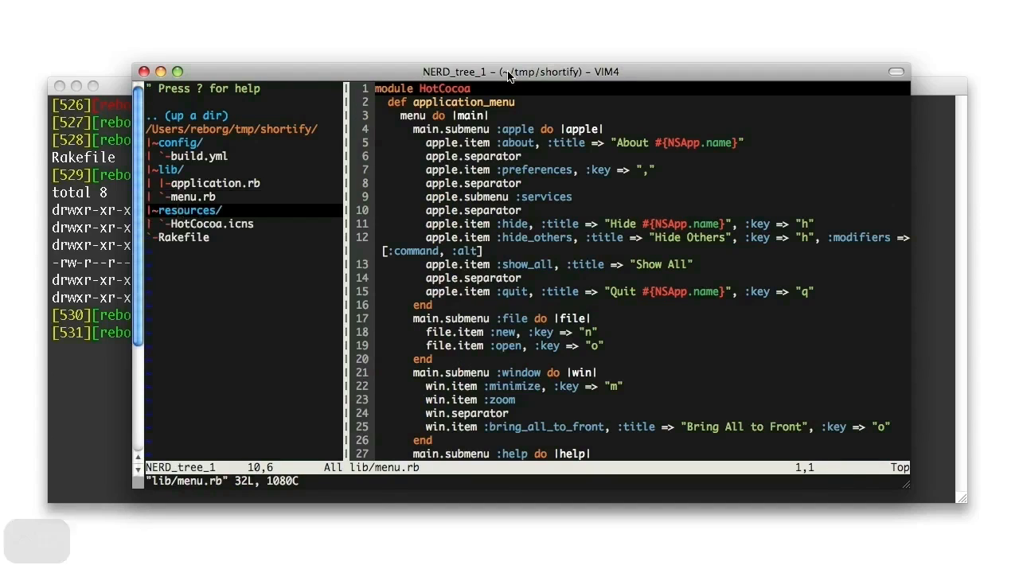
mouse_move(179, 211)
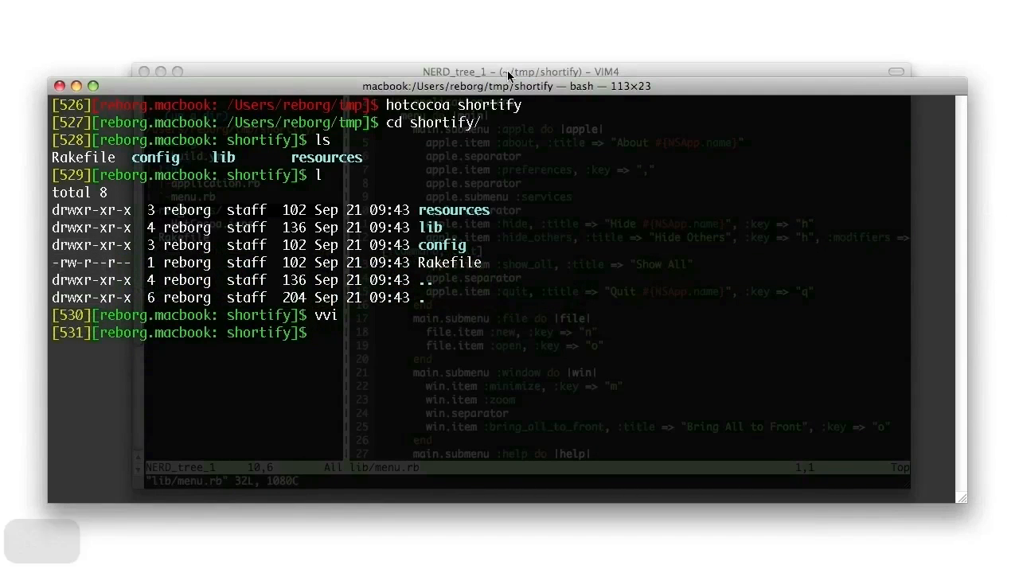
- Run macrake build and list the folder to confirm Shortify.app was produced
type("macrake build")
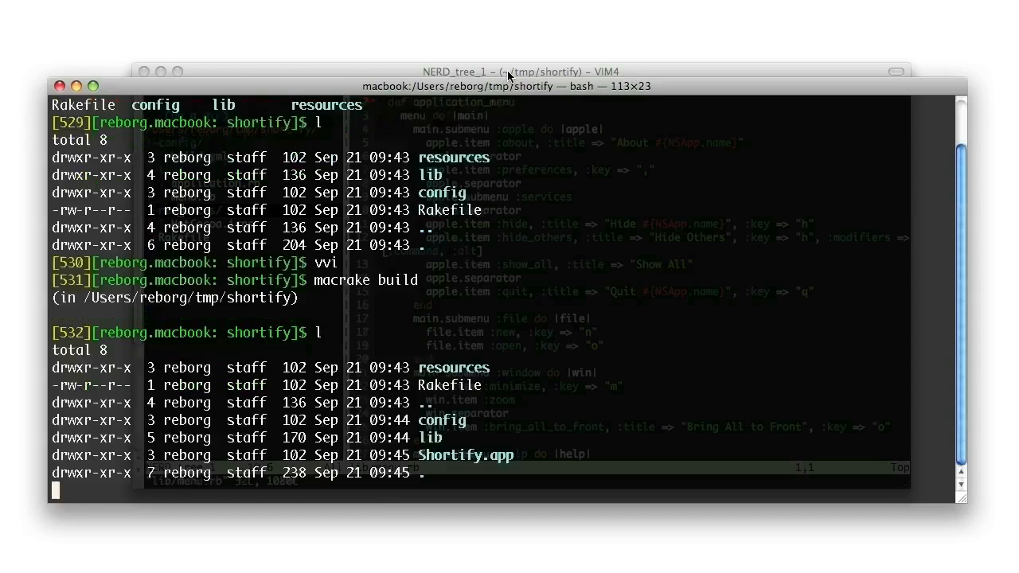
key("Return")
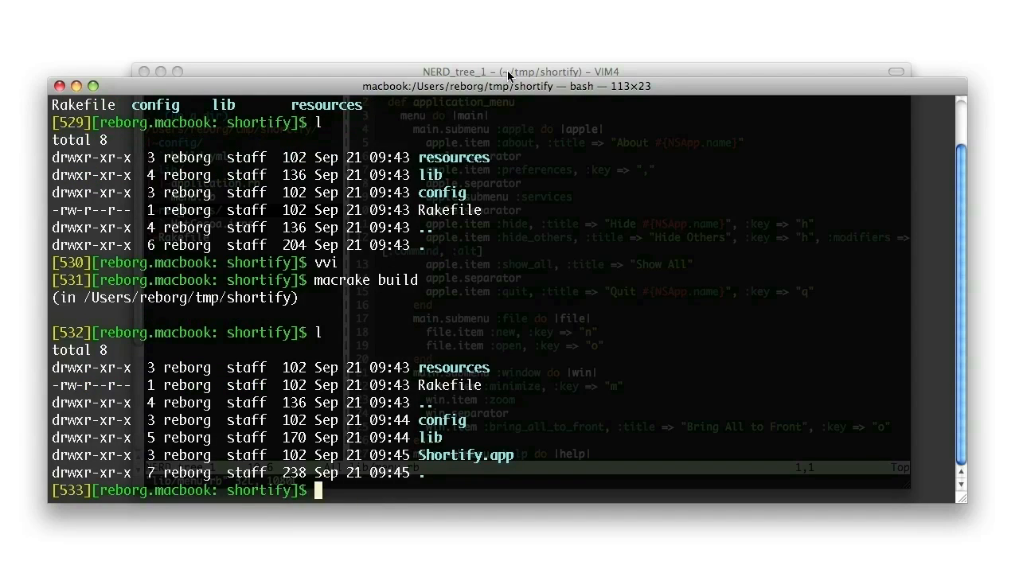
type("mac")
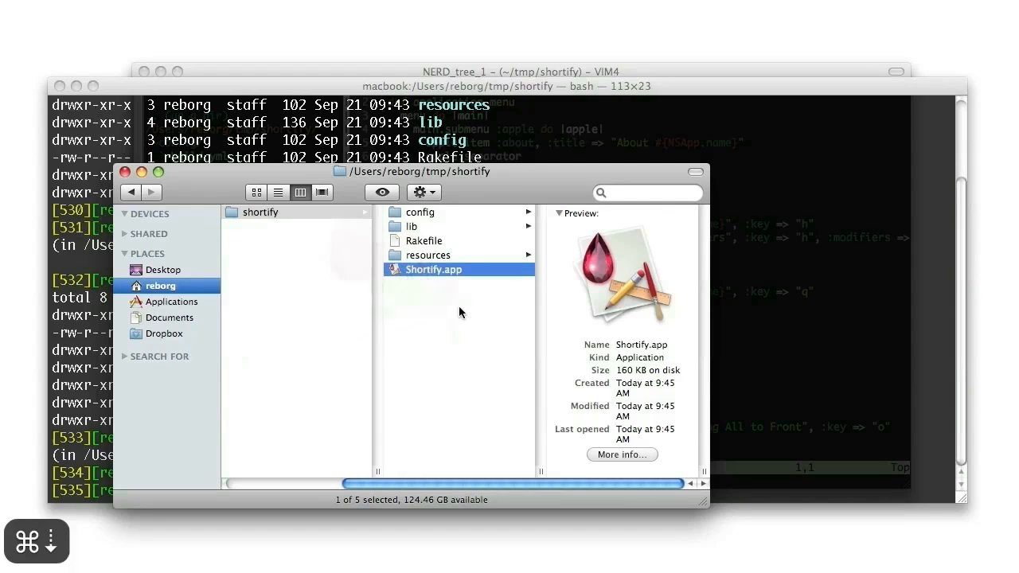
- Launch Shortify.app from the shortify folder in Finder
double_click(433, 269)
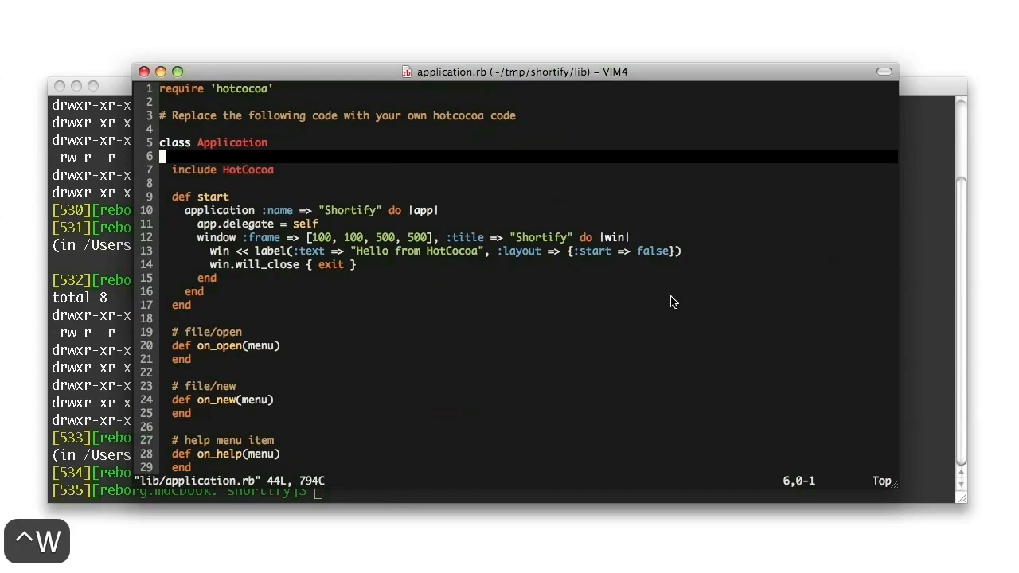
- Add attr_accessor :input, :output, an empty shortify method, remove the label, and save application.rb
key("i")
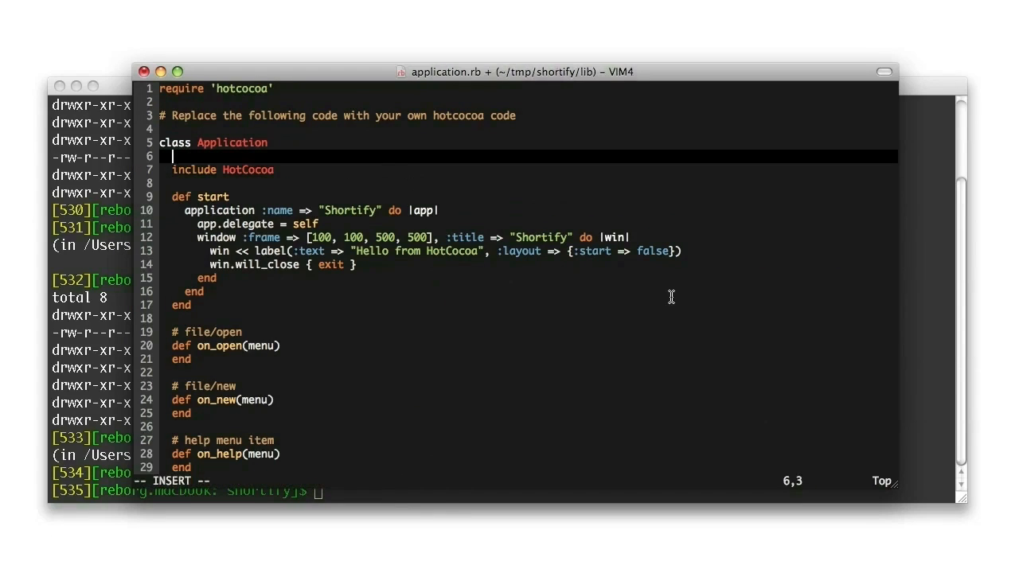
type("att")
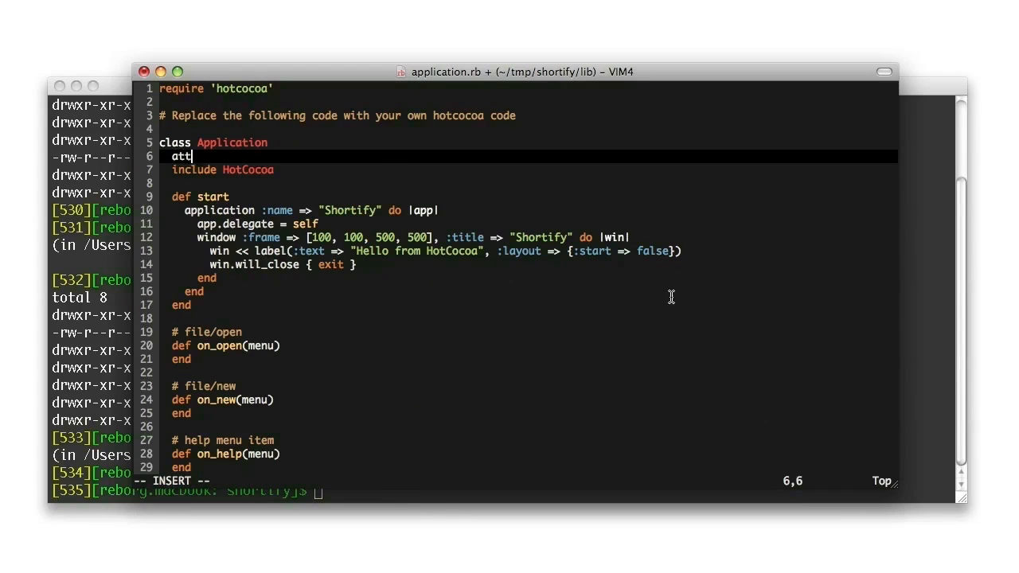
type("r_acceso")
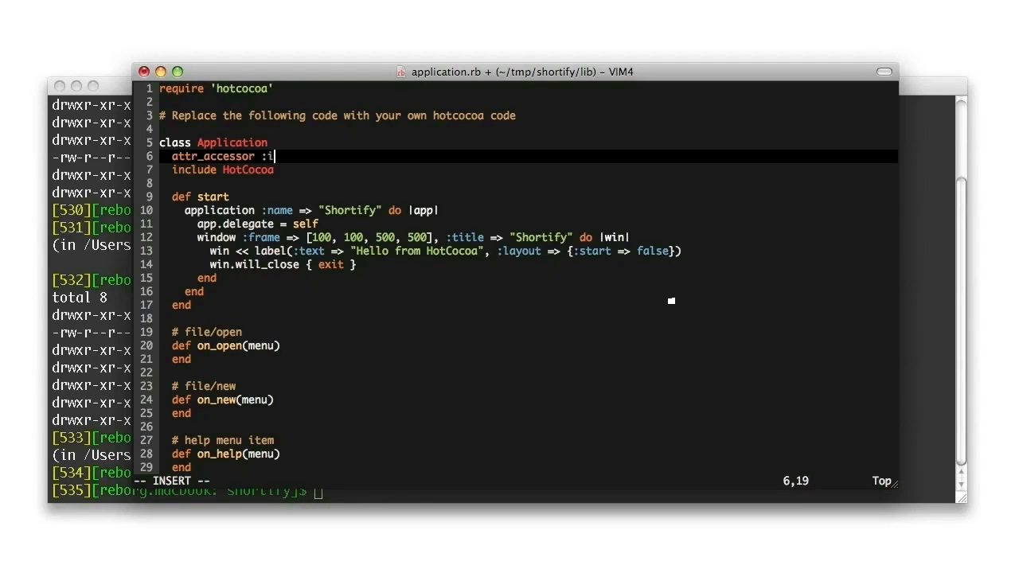
type("nput, :output")
left_click(514, 480)
type(":w")
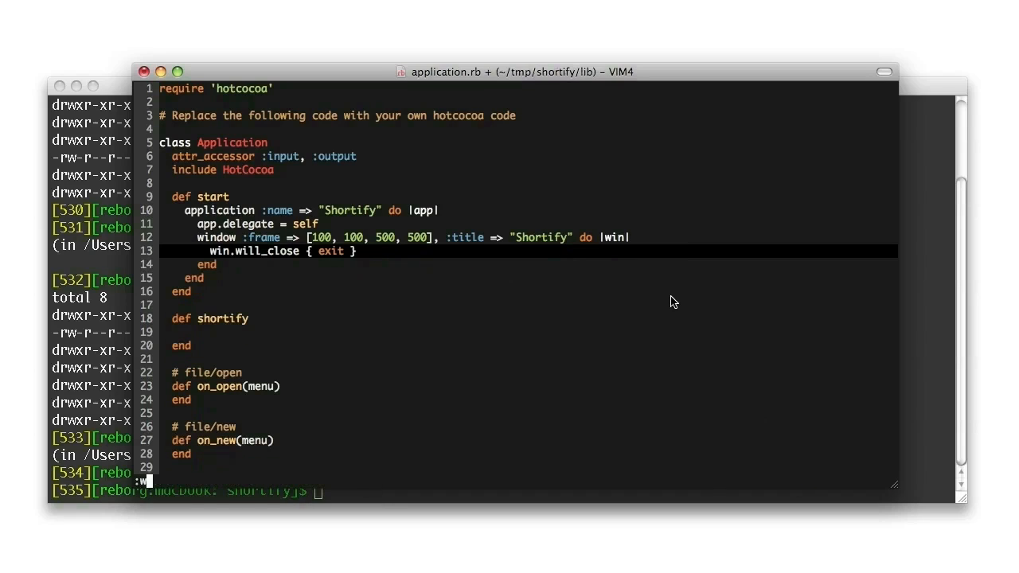
key("Return")
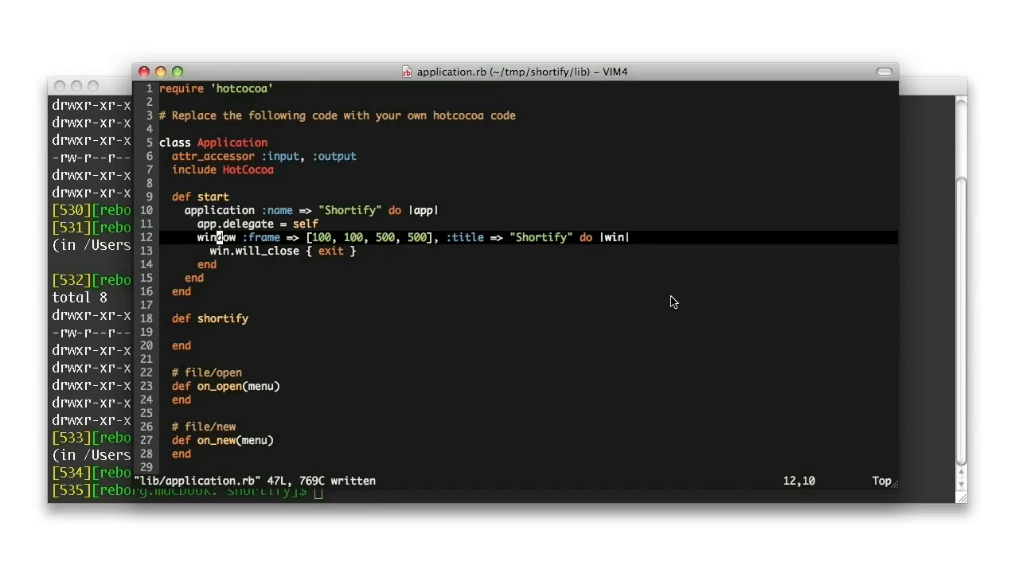